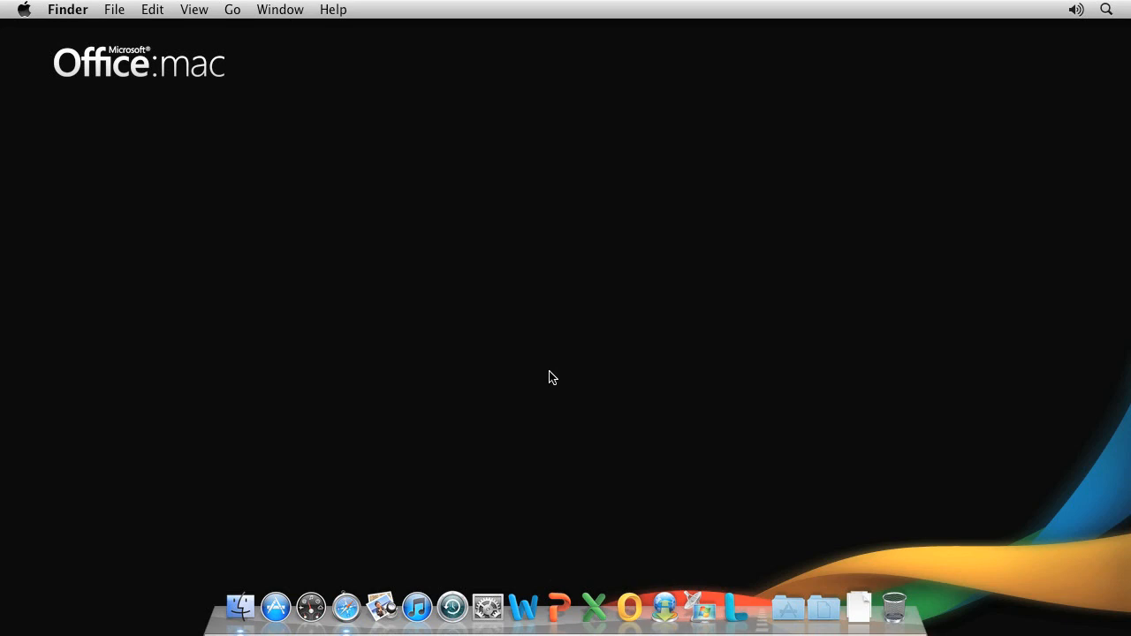
pyautogui.moveTo(739, 608)
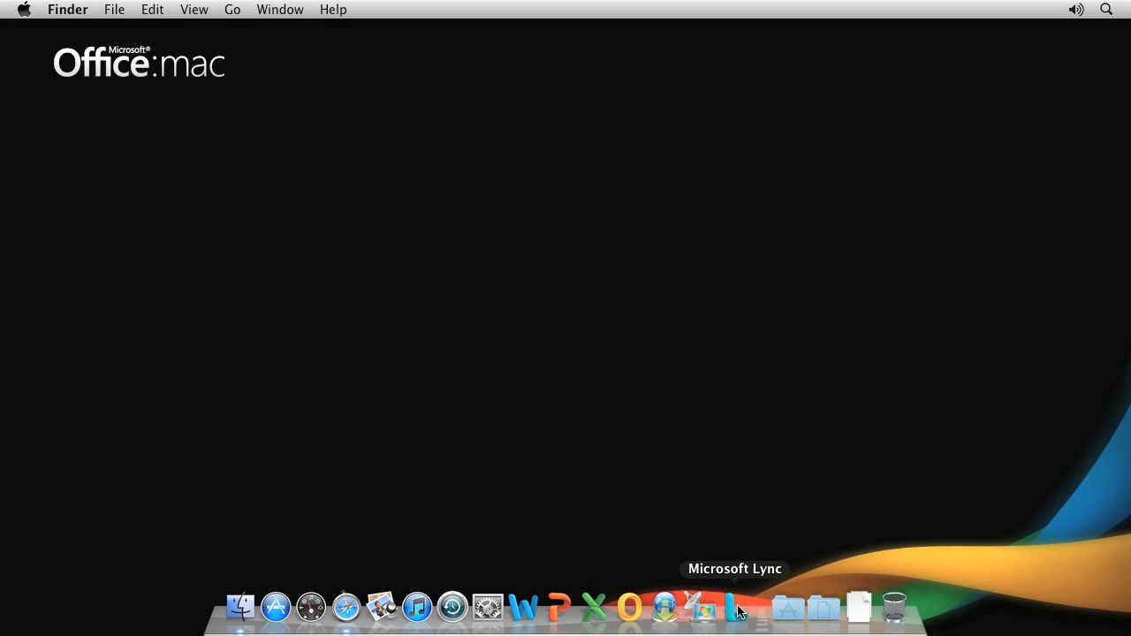
# Launch Microsoft Lync from the Dock.
pyautogui.click(735, 608)
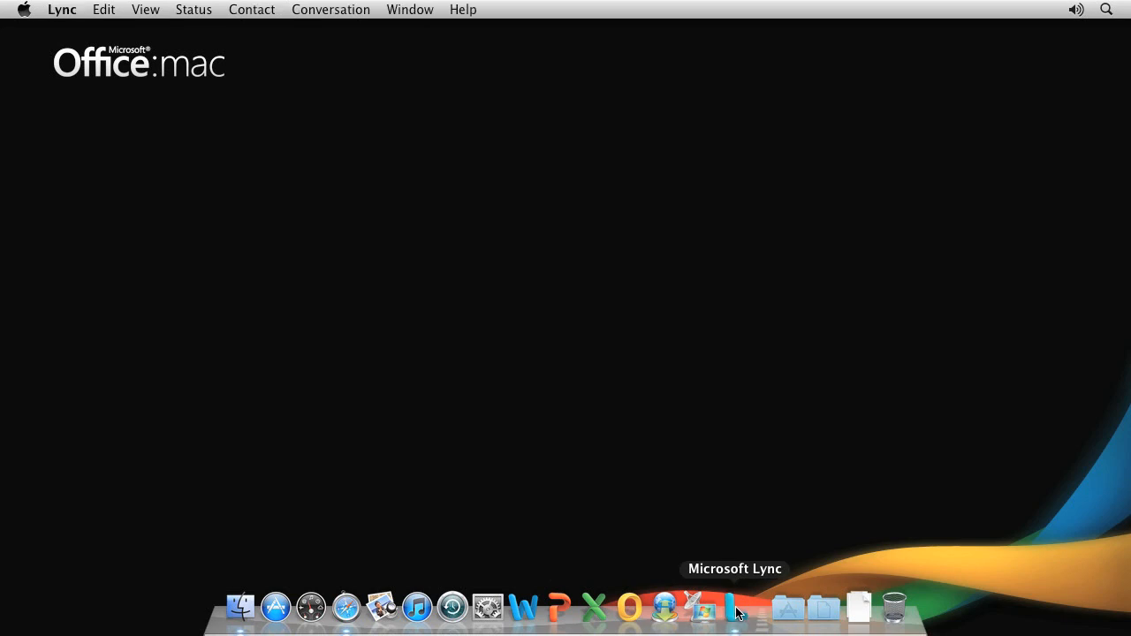
# Bring up the sign-in window, view the Advanced connection settings and cancel without changes.
pyautogui.click(707, 610)
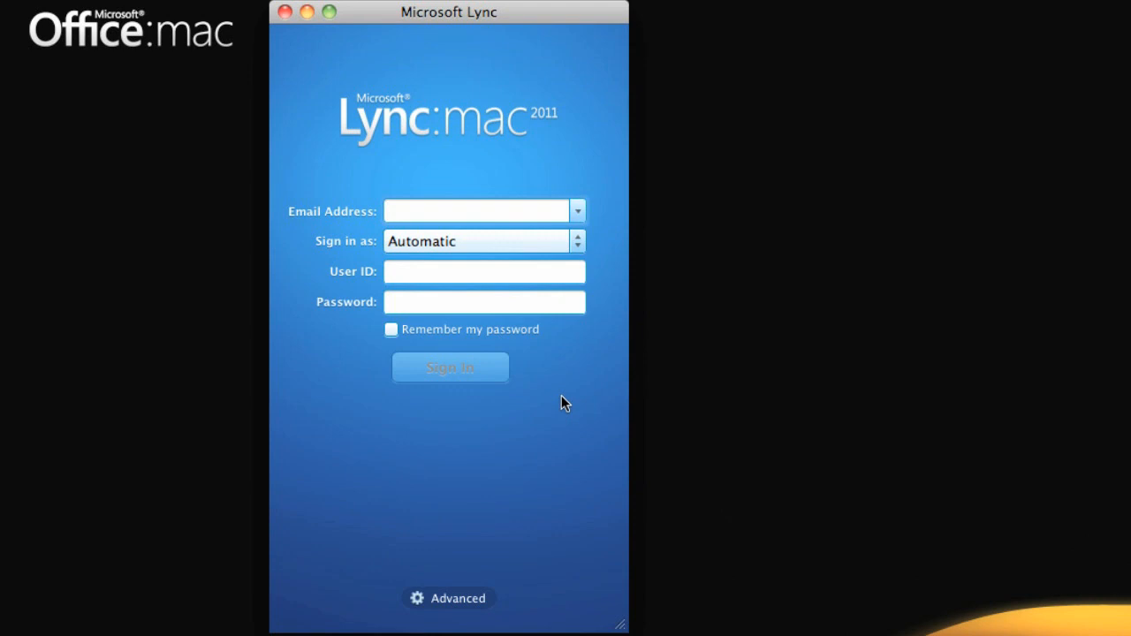
pyautogui.moveTo(493, 602)
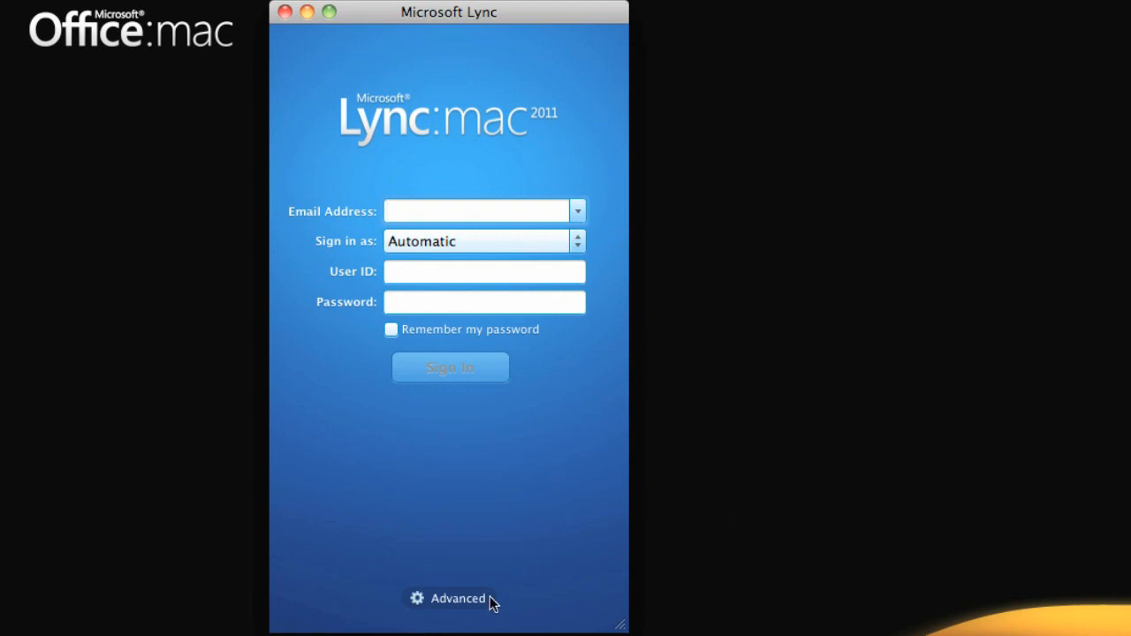
pyautogui.click(458, 597)
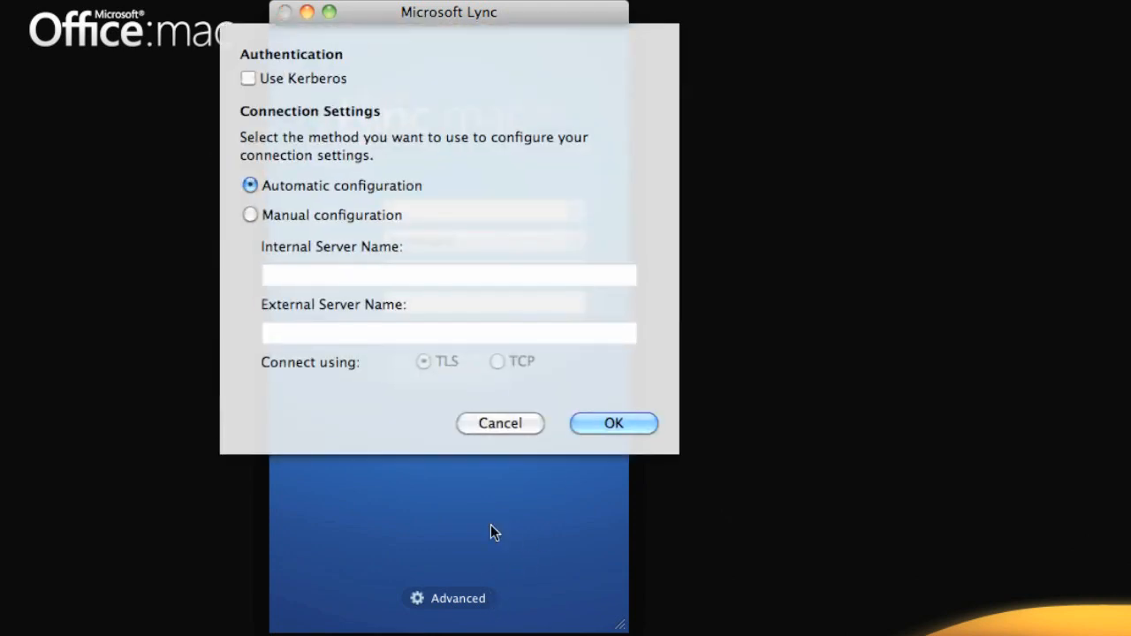
pyautogui.moveTo(523, 419)
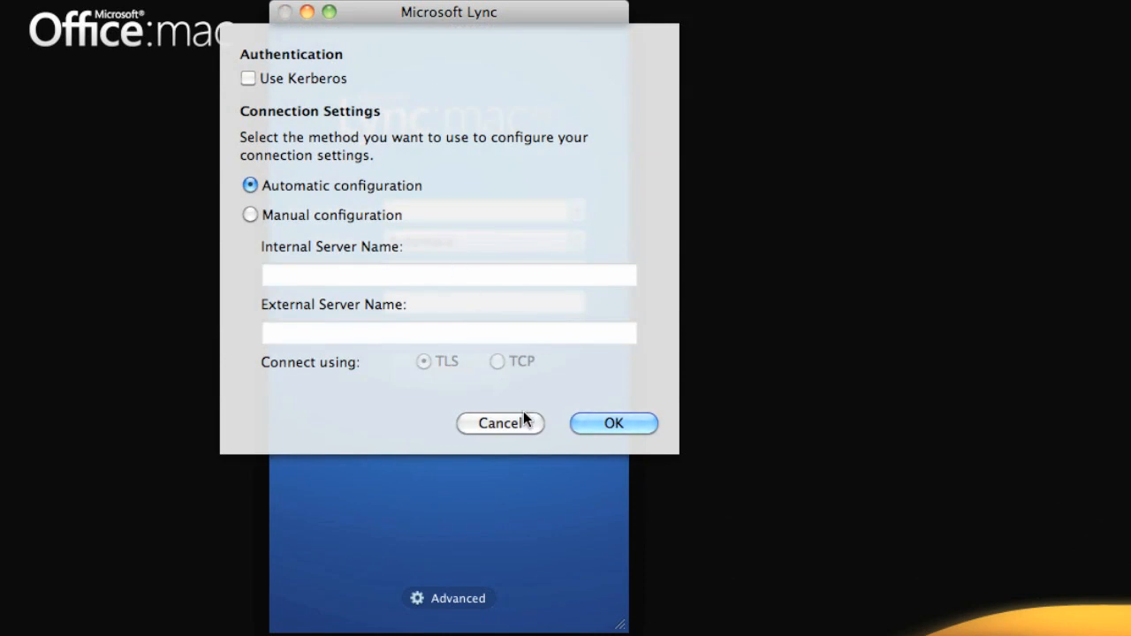
pyautogui.click(500, 422)
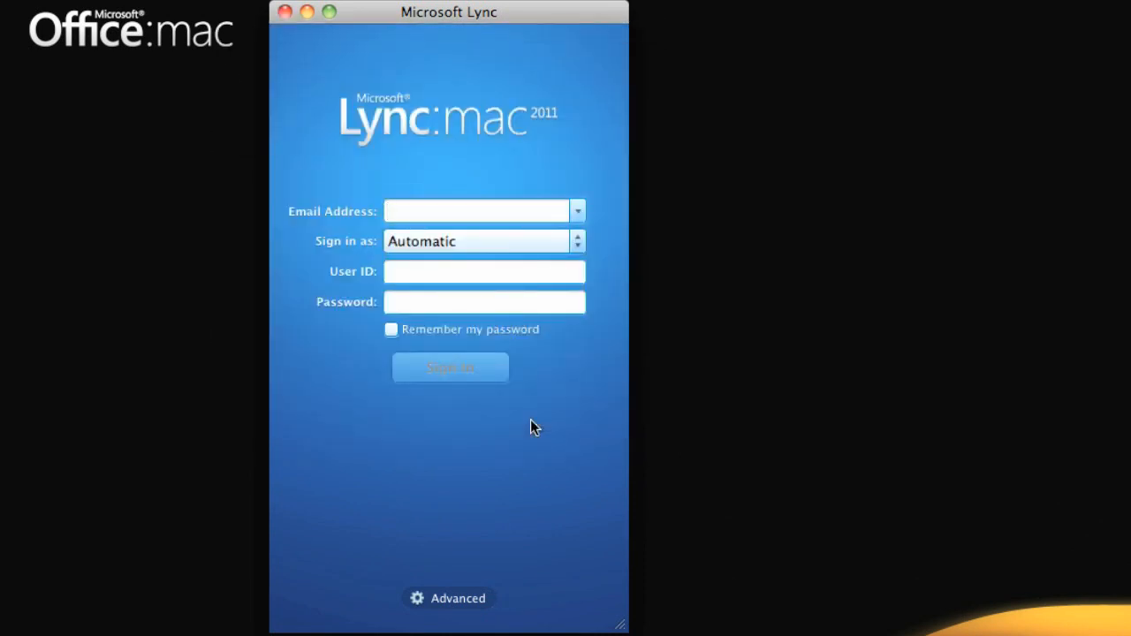
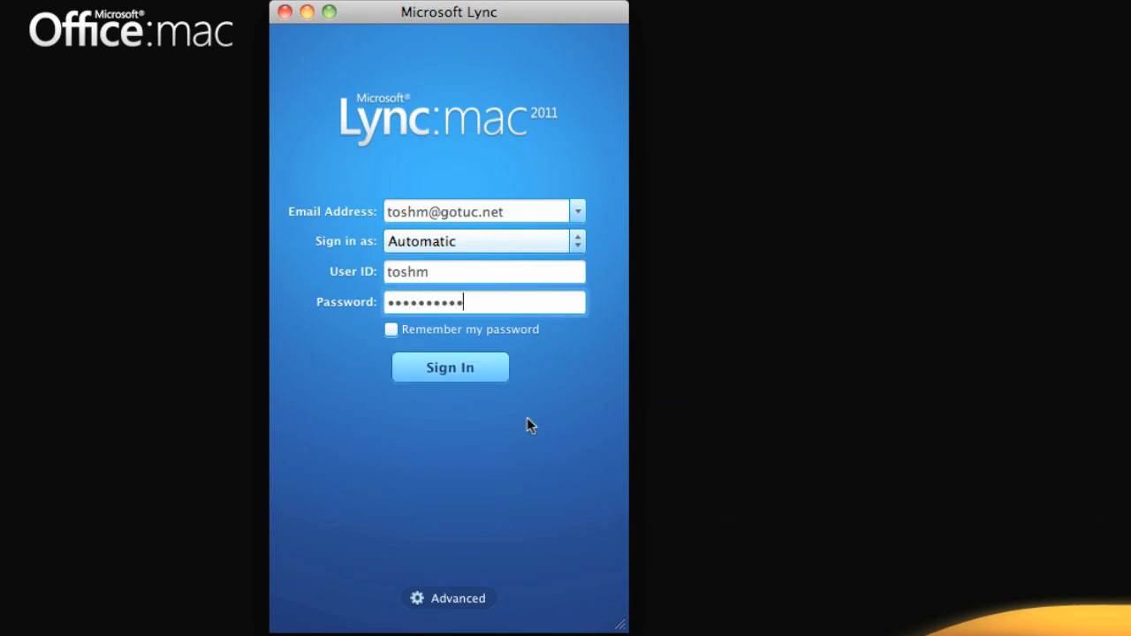
pyautogui.click(393, 328)
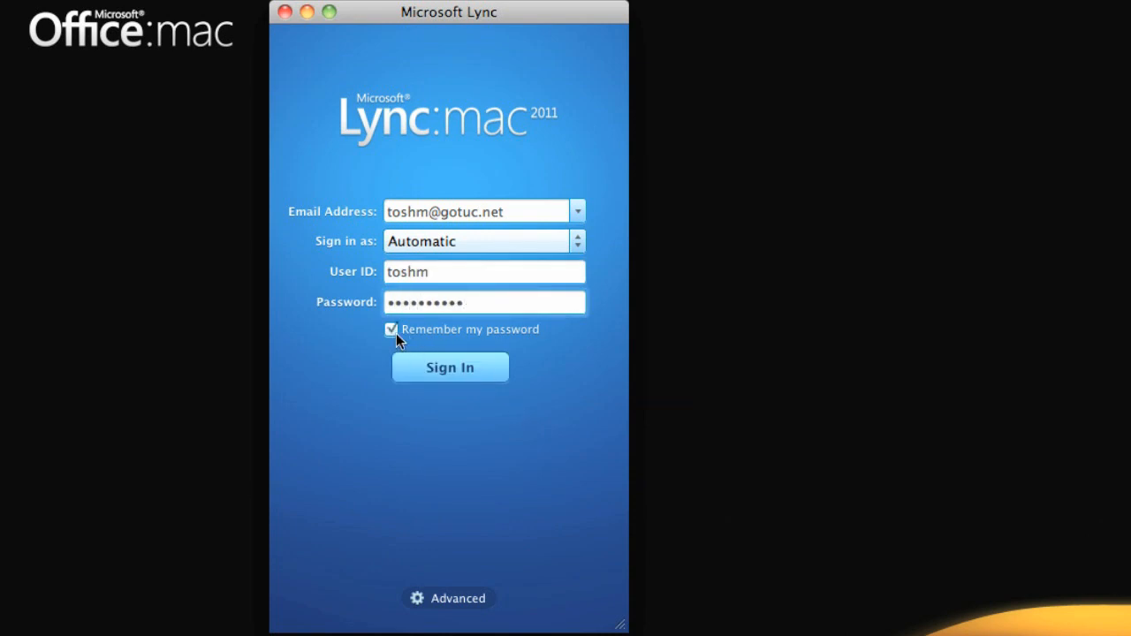
pyautogui.moveTo(491, 373)
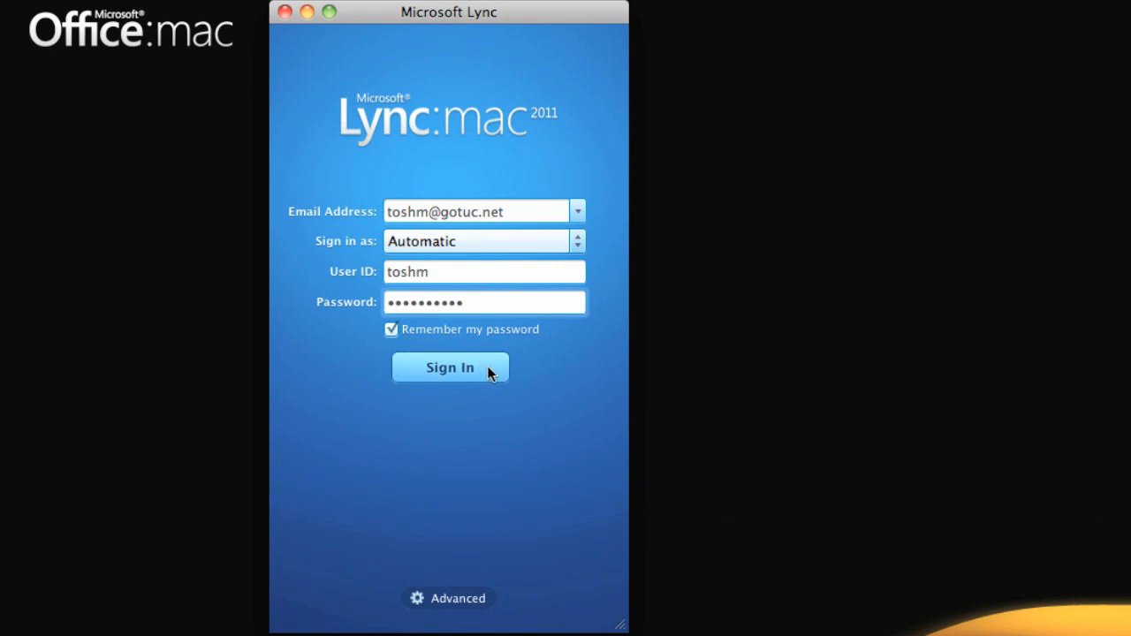
pyautogui.click(449, 367)
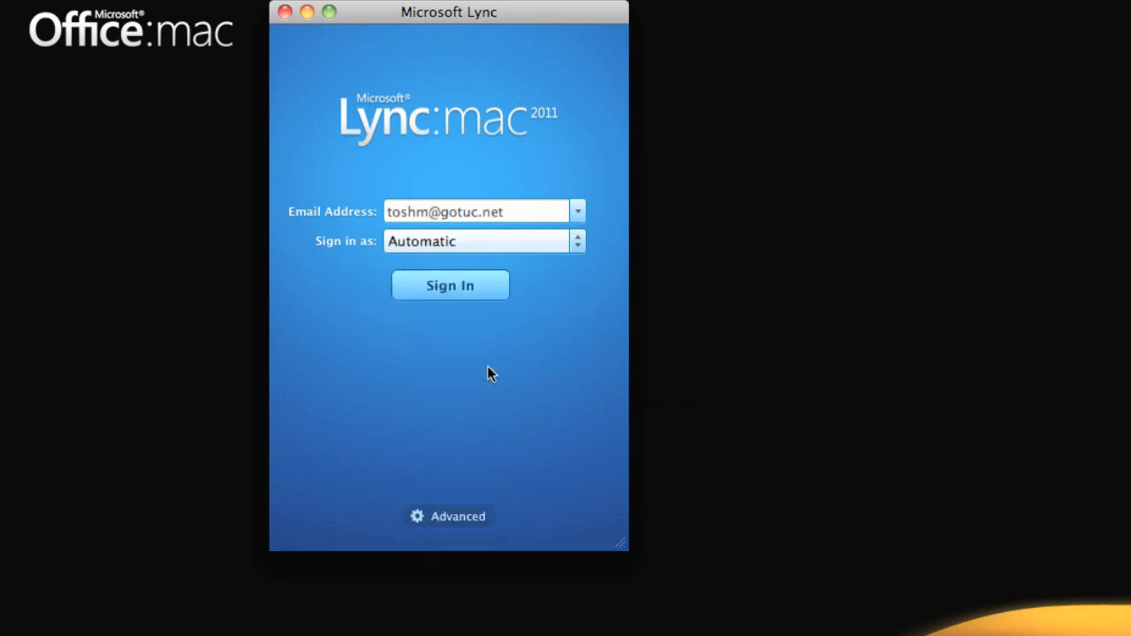
# Complete sign-in and replace the personal note 'Working in Seattle' with 'In NYC this week'.
pyautogui.click(449, 284)
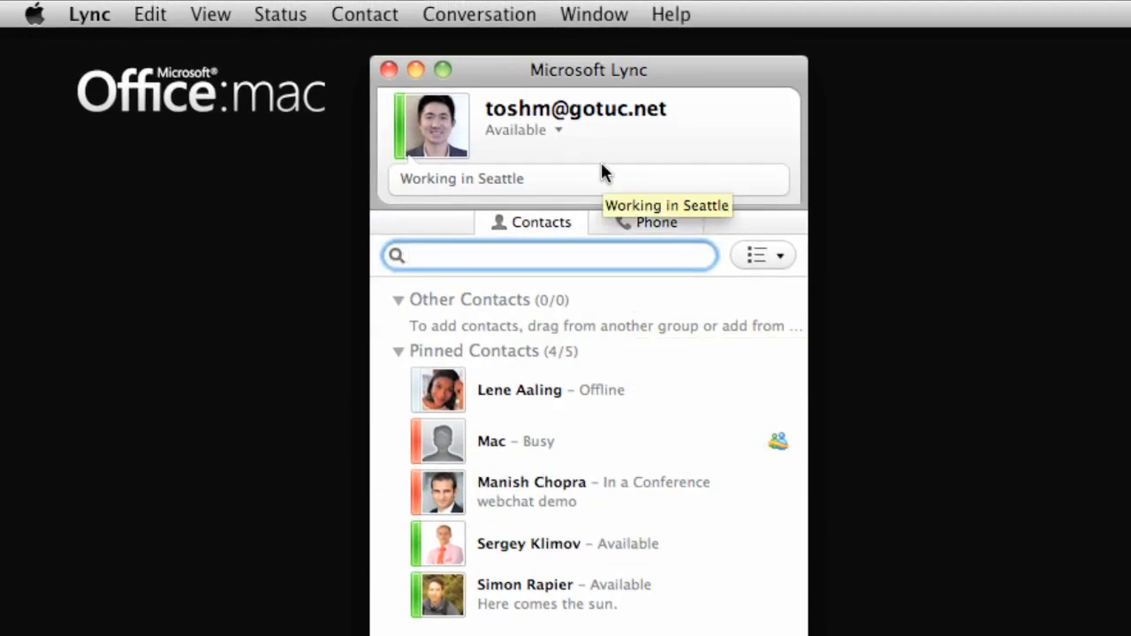
pyautogui.moveTo(601, 139)
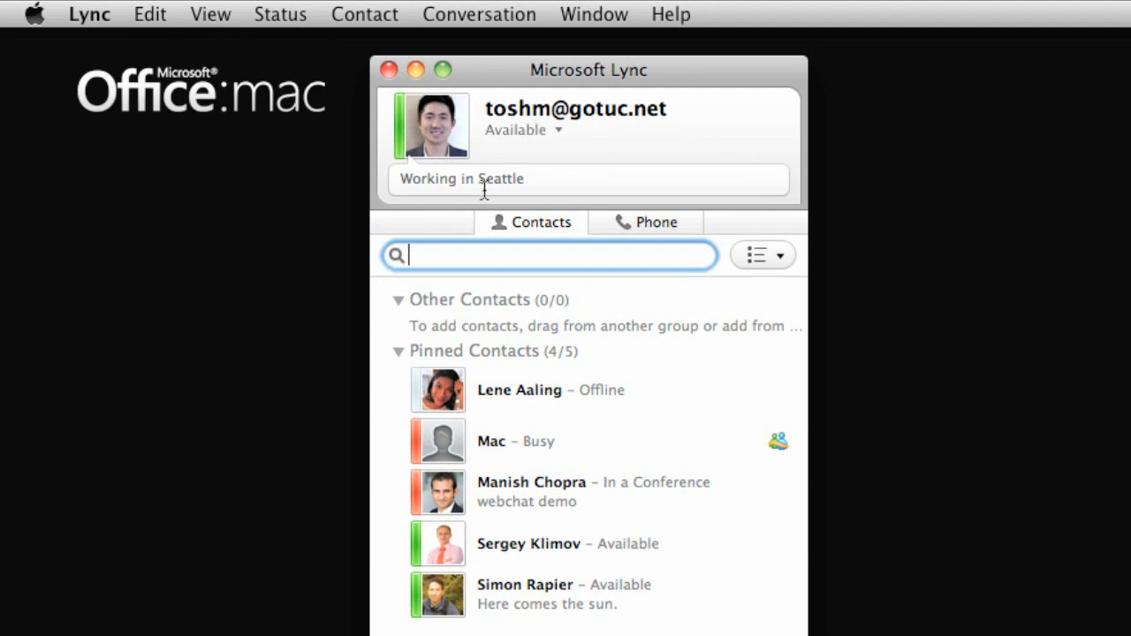
pyautogui.write('In')
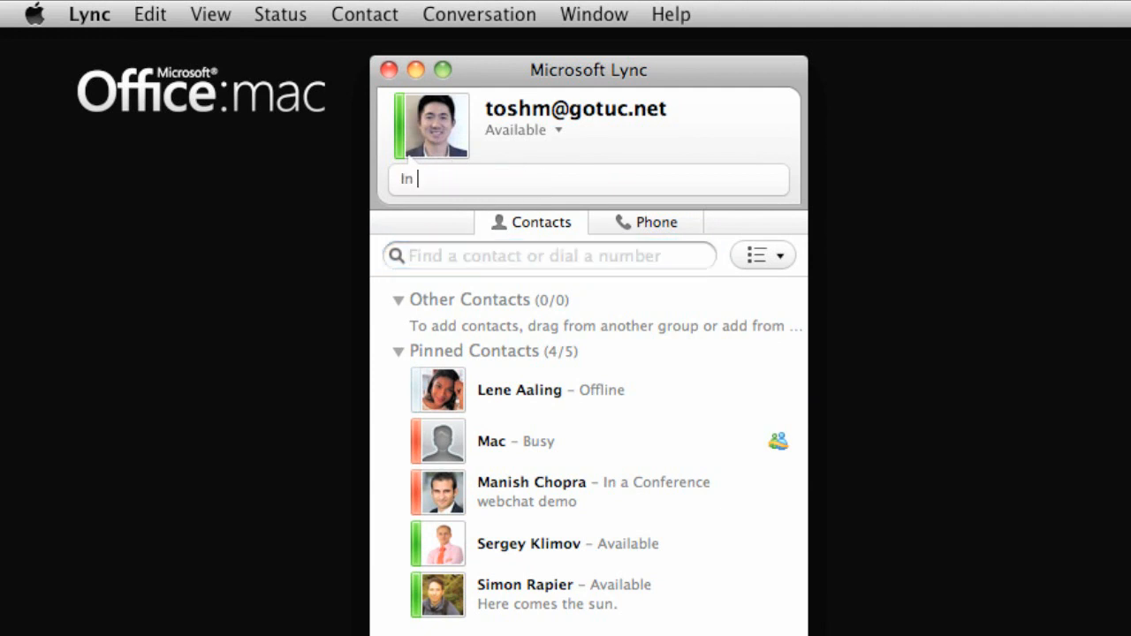
pyautogui.write('NYC this week')
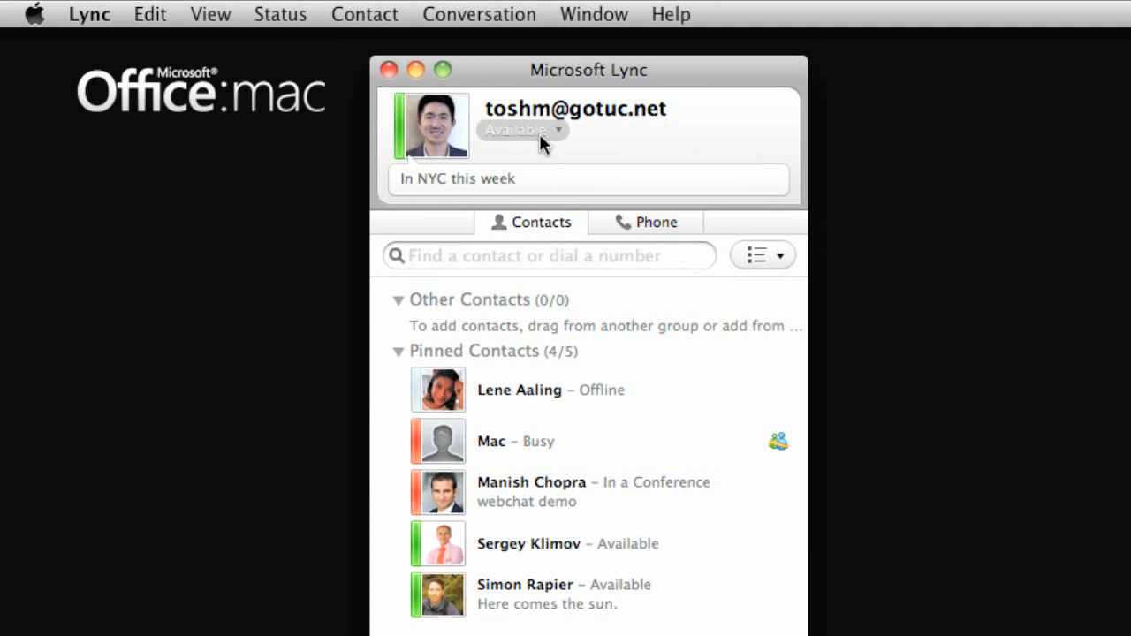
# Change the presence status from Available to Busy.
pyautogui.click(521, 130)
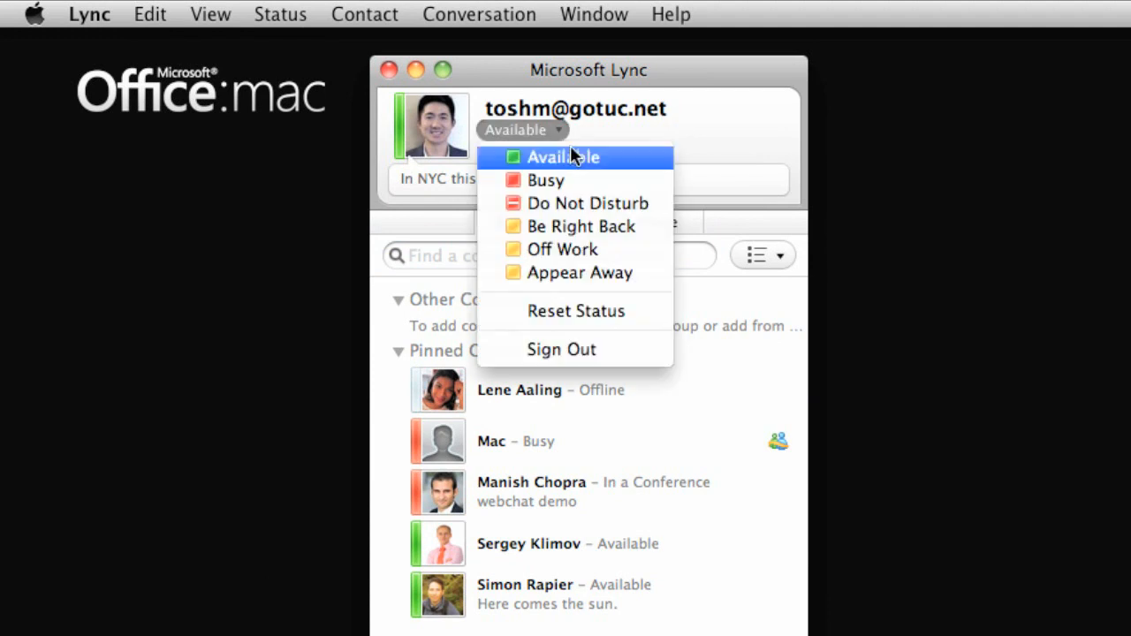
pyautogui.moveTo(627, 180)
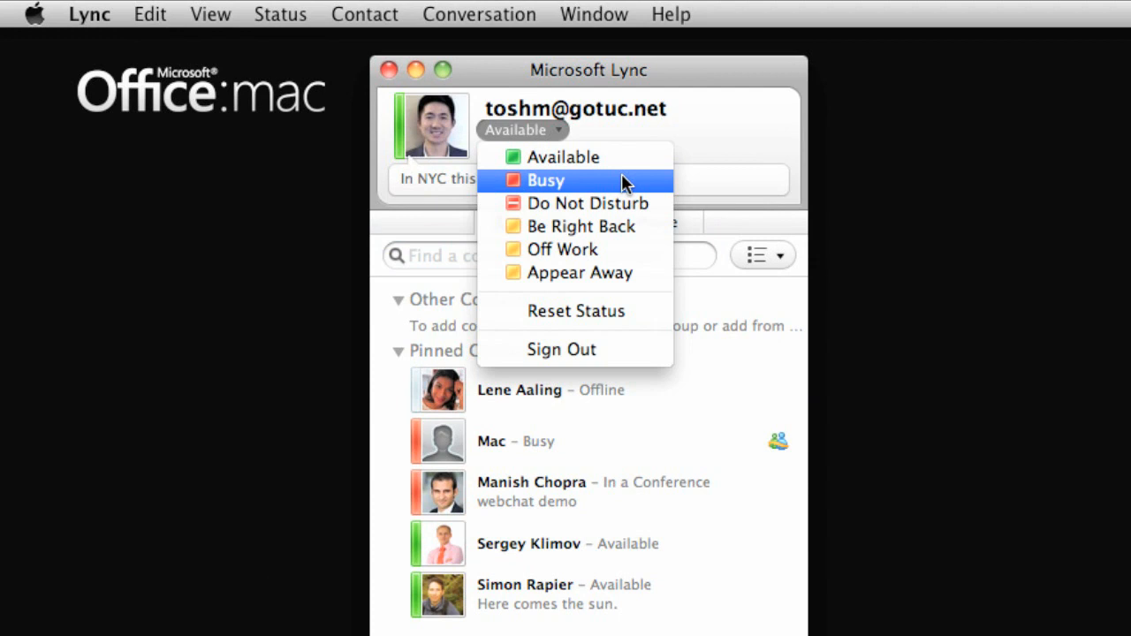
pyautogui.click(544, 180)
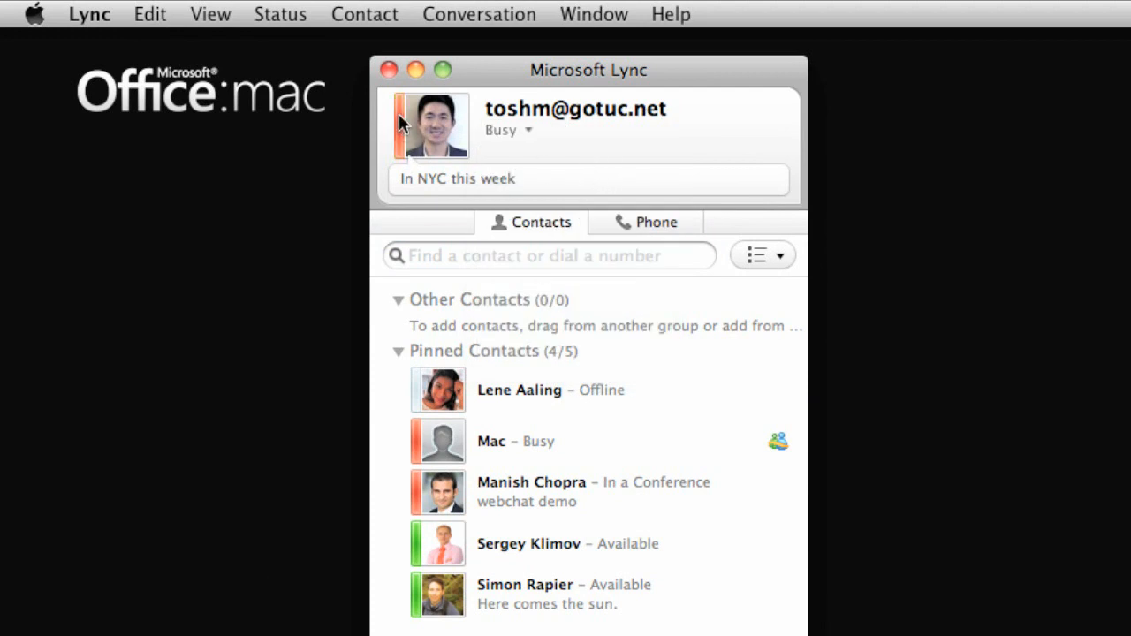
pyautogui.moveTo(388, 159)
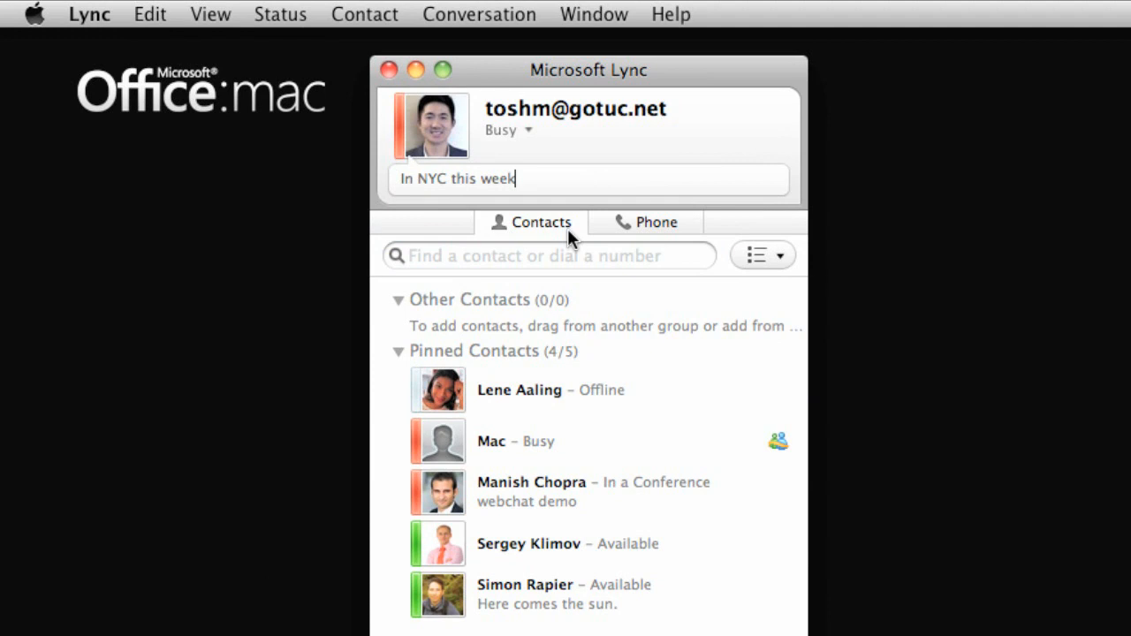
pyautogui.click(547, 255)
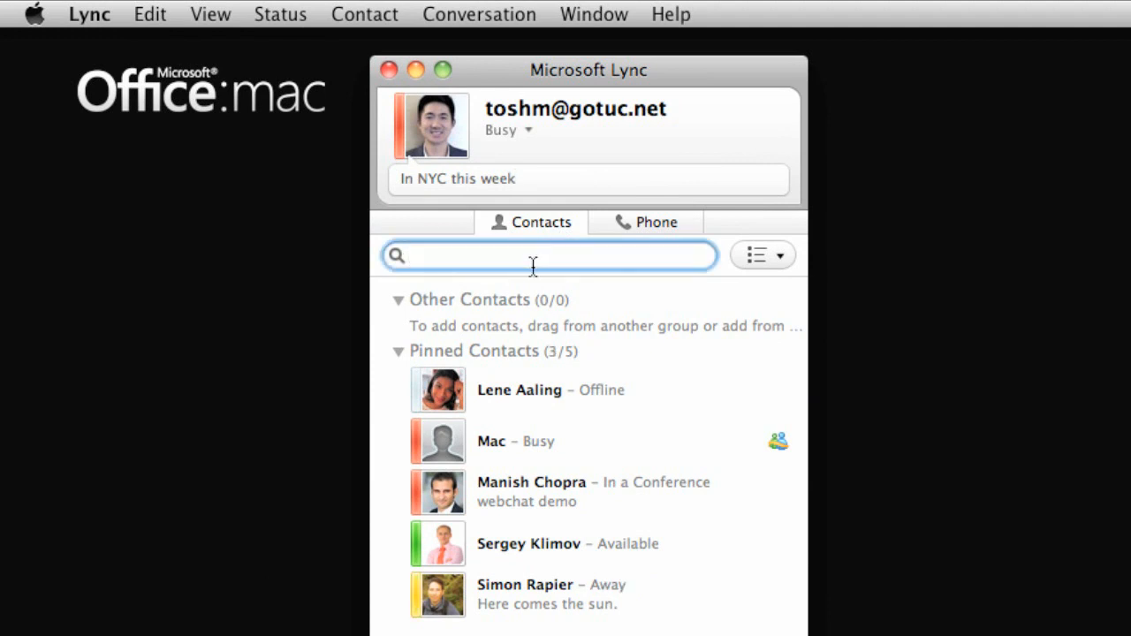
pyautogui.write('kel')
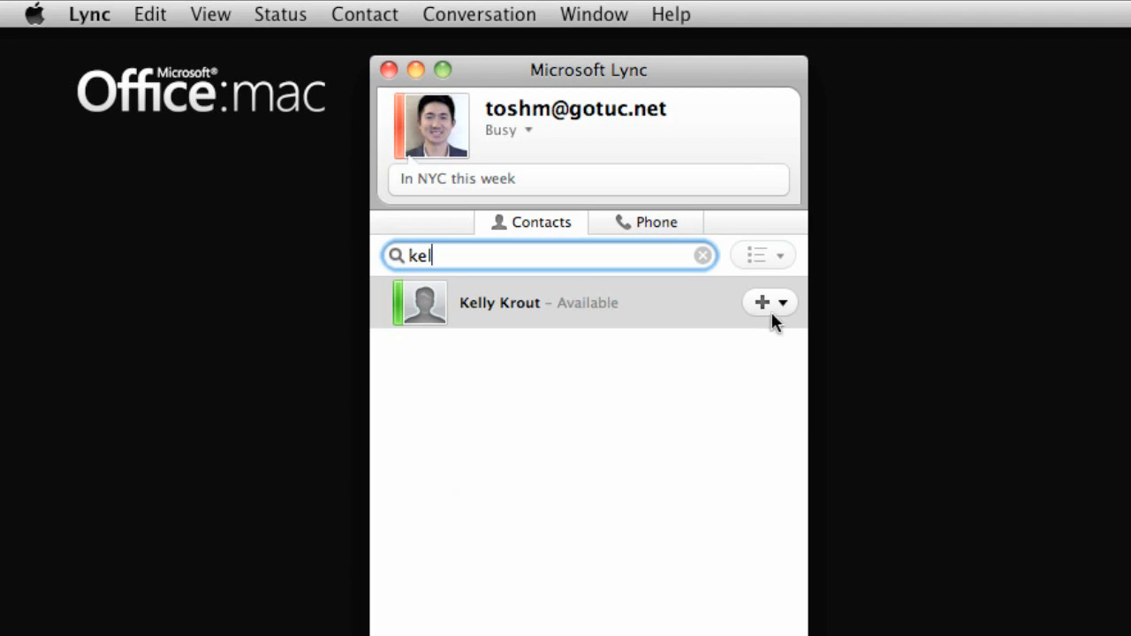
pyautogui.click(781, 302)
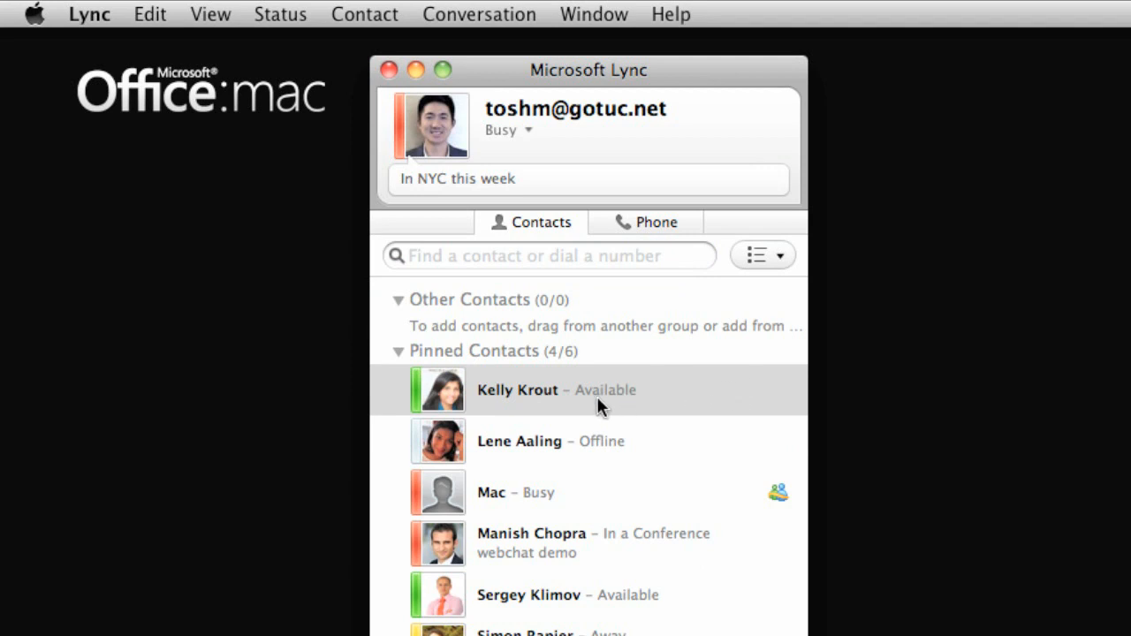
pyautogui.moveTo(496, 400)
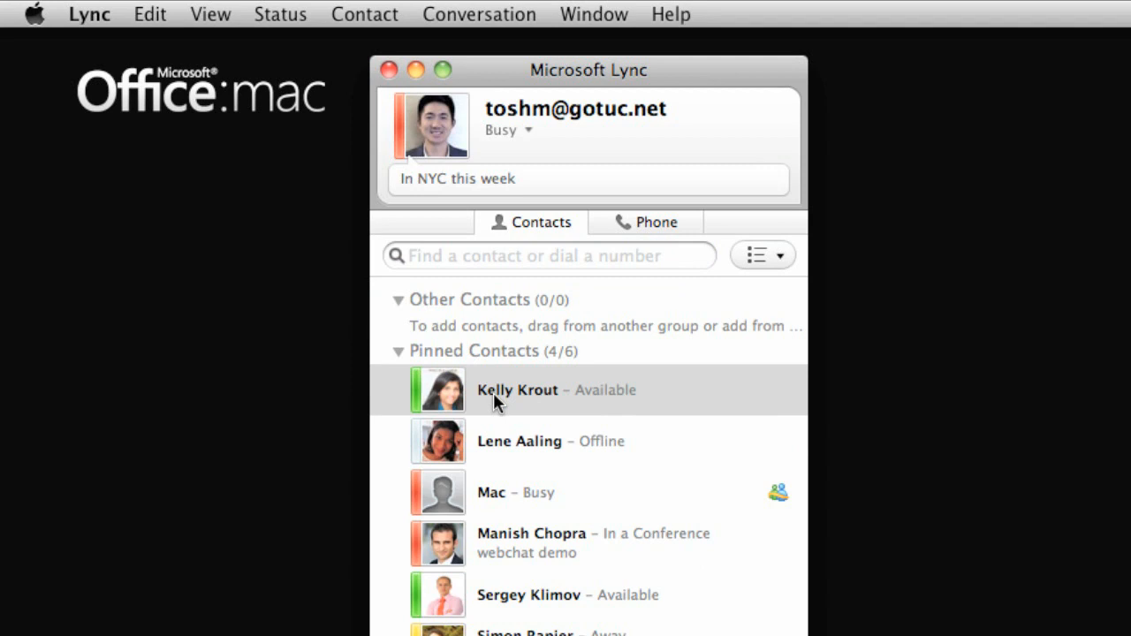
pyautogui.moveTo(450, 398)
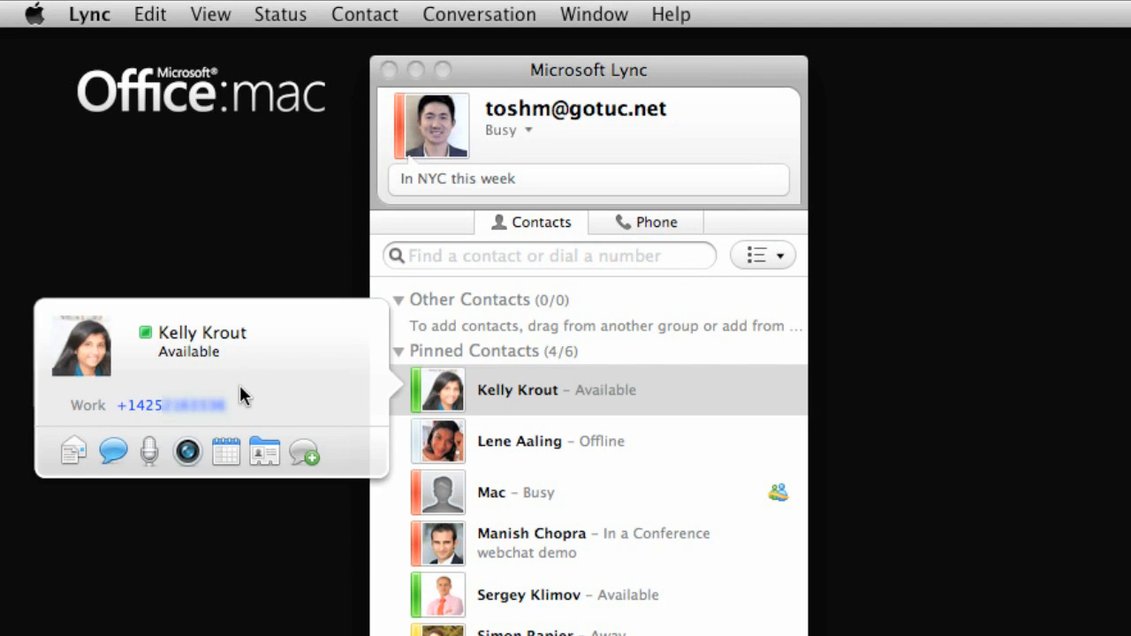
pyautogui.moveTo(247, 421)
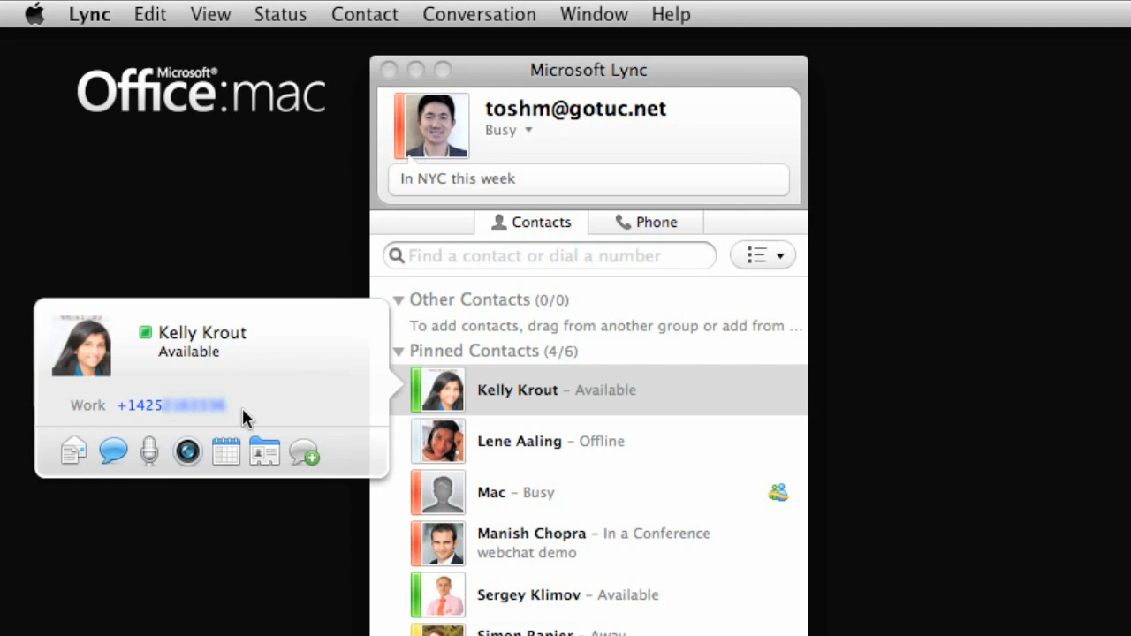
pyautogui.moveTo(530, 339)
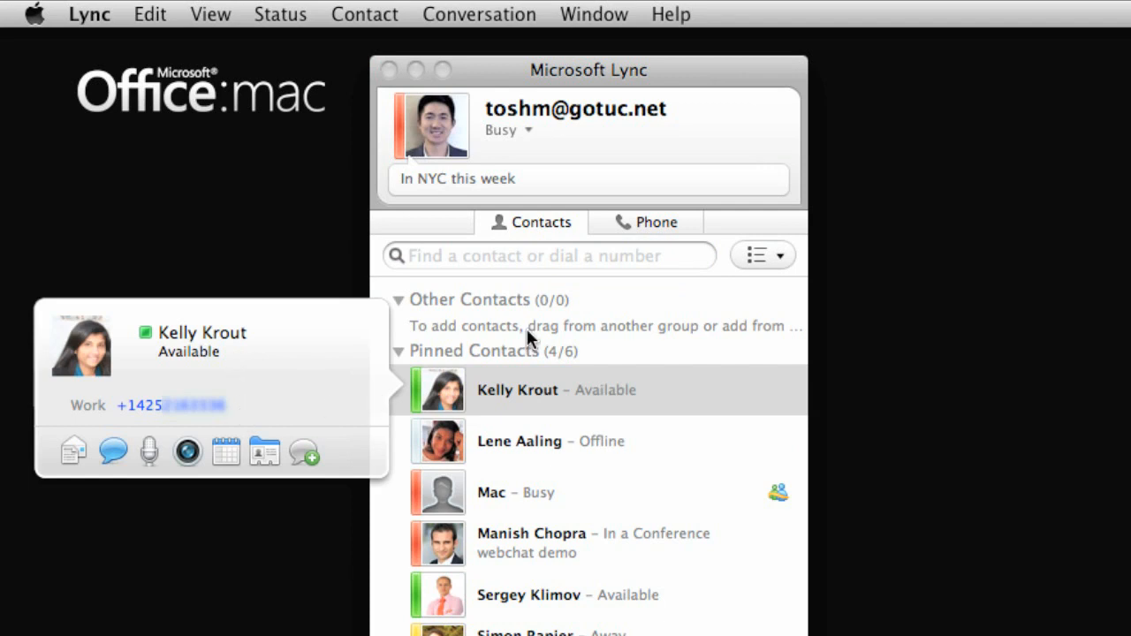
# Switch to the phone dial pad and enter 18 on the keypad.
pyautogui.click(647, 222)
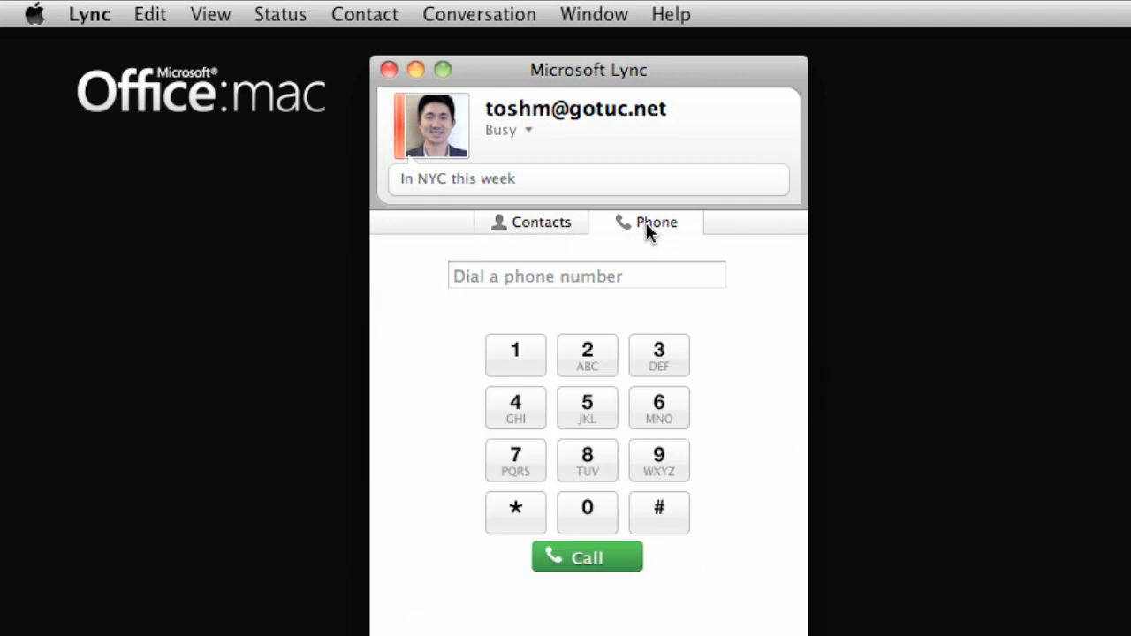
pyautogui.write('18')
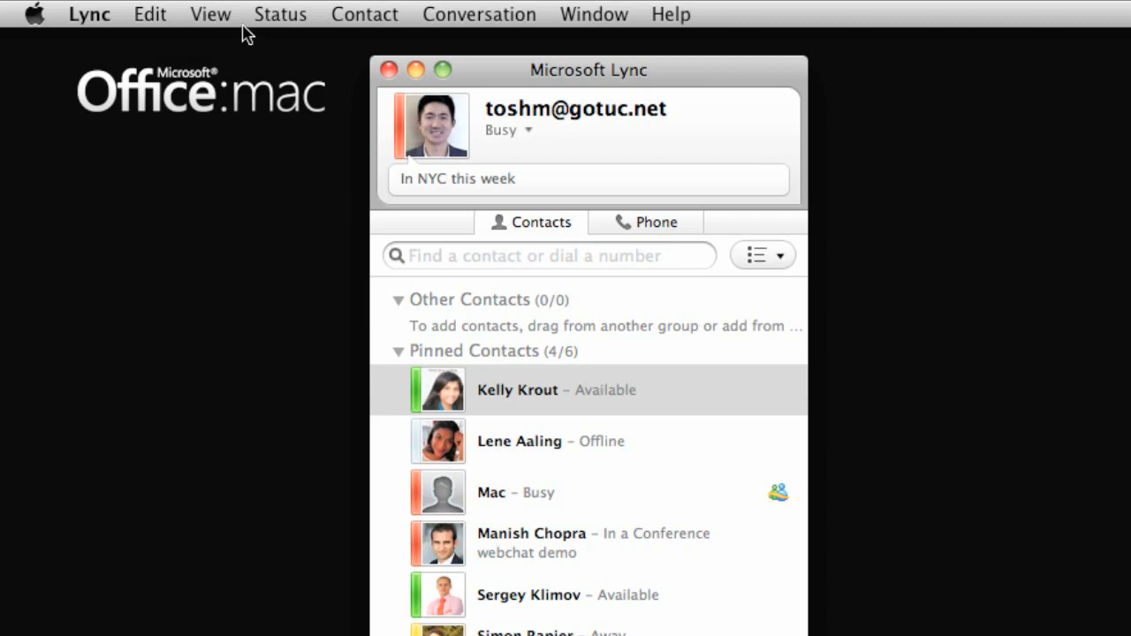
pyautogui.click(279, 15)
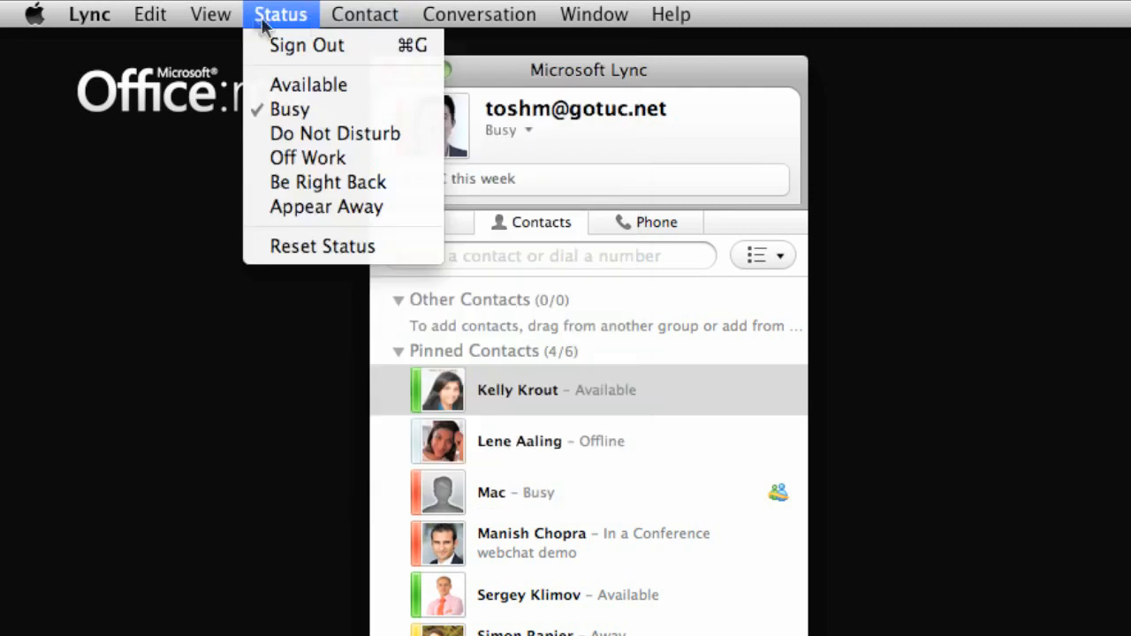
pyautogui.click(89, 14)
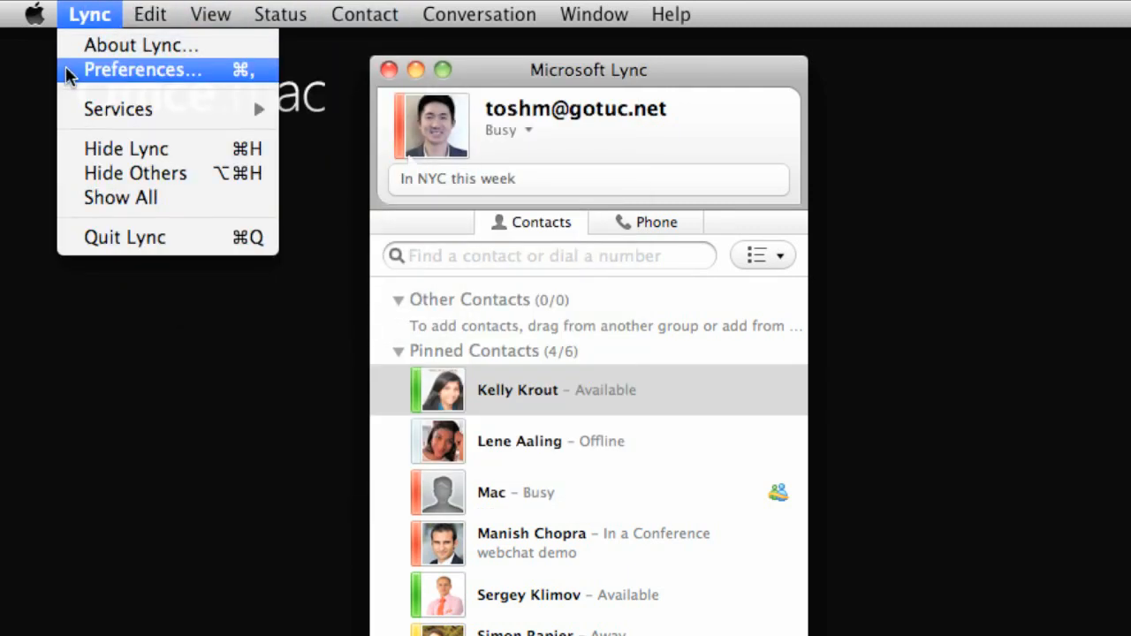